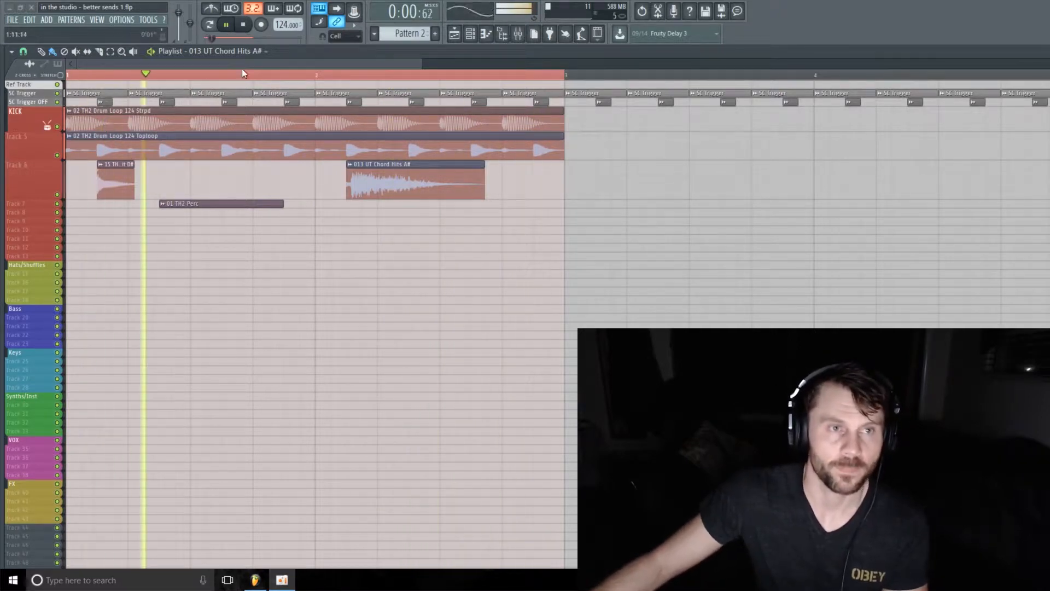
Step: Show the mixer with the SHORT VERB send and its first effect slot's options
click(225, 25)
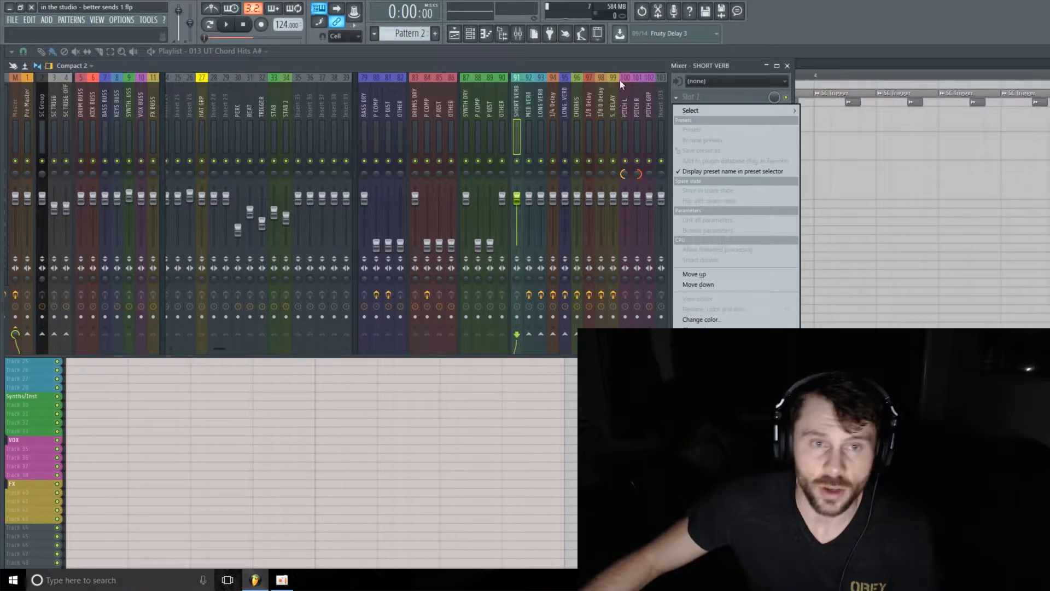
Step: Load Fruity Parametric EQ 2 in slot 1 and ValhallaVintageVerb in slot 2
click(690, 109)
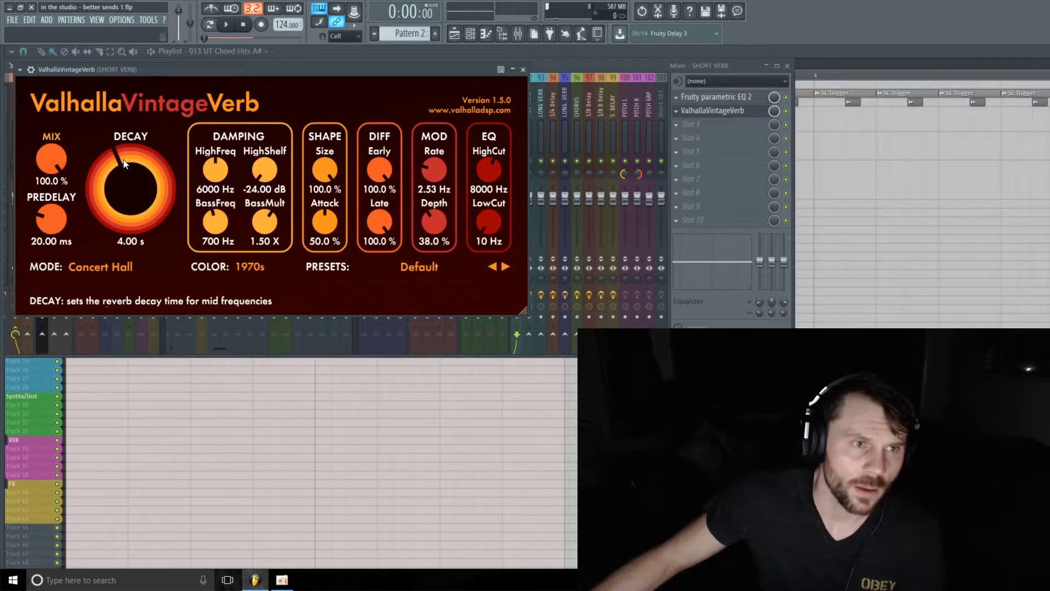
Step: Set VintageVerb to Dirty Plate mode with 0 ms predelay and 0.51 s decay
drag(51, 221, 52, 240)
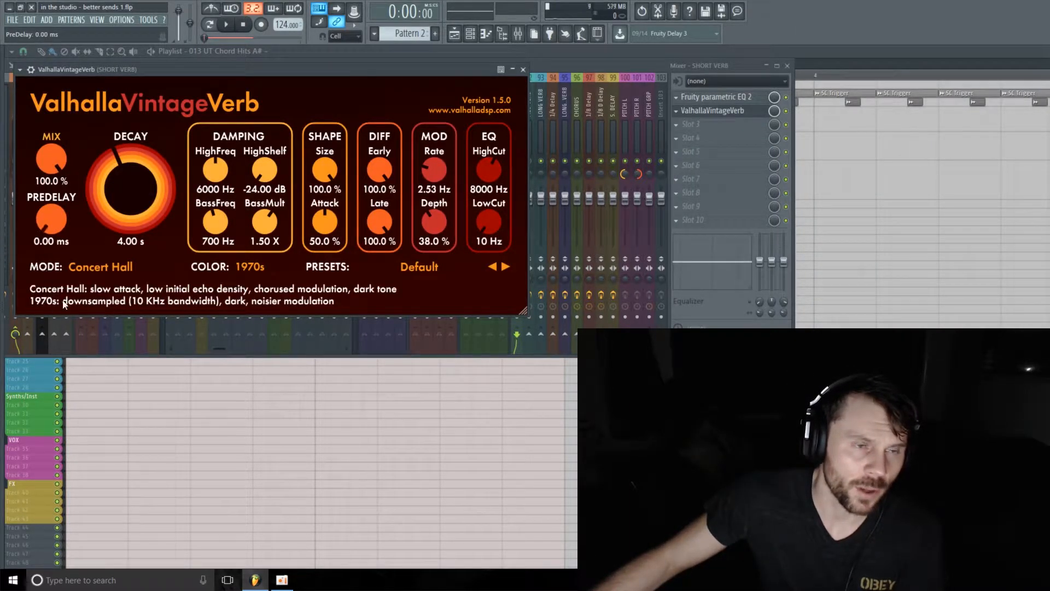
drag(130, 177, 104, 197)
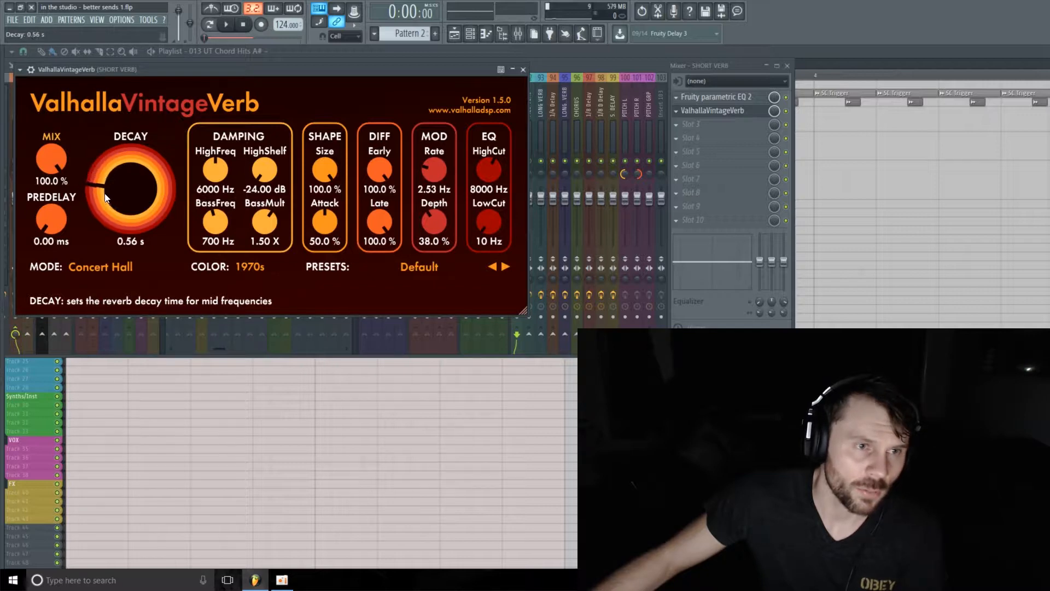
drag(130, 181, 130, 197)
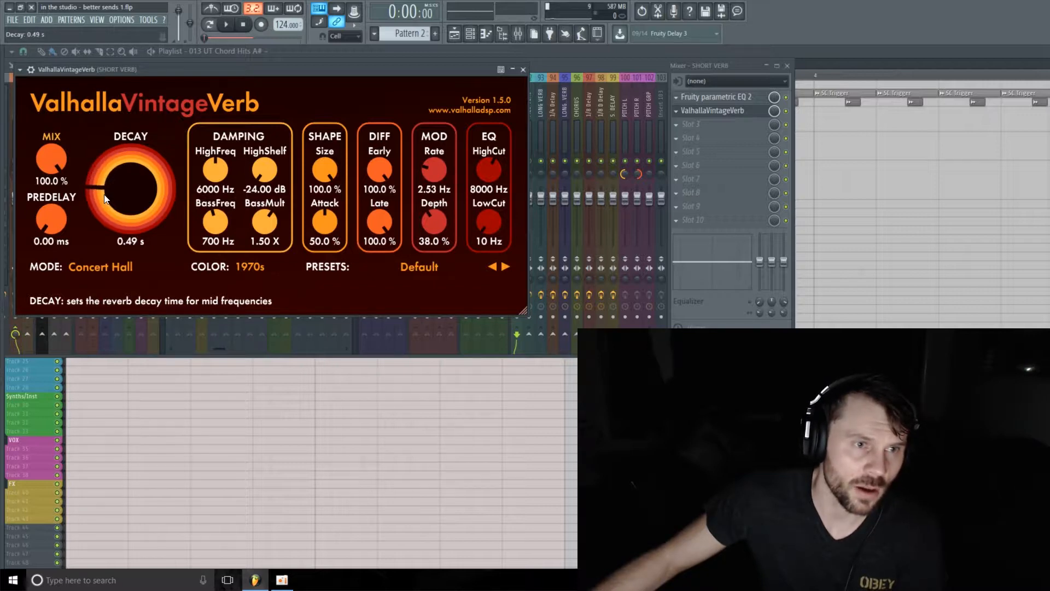
click(99, 267)
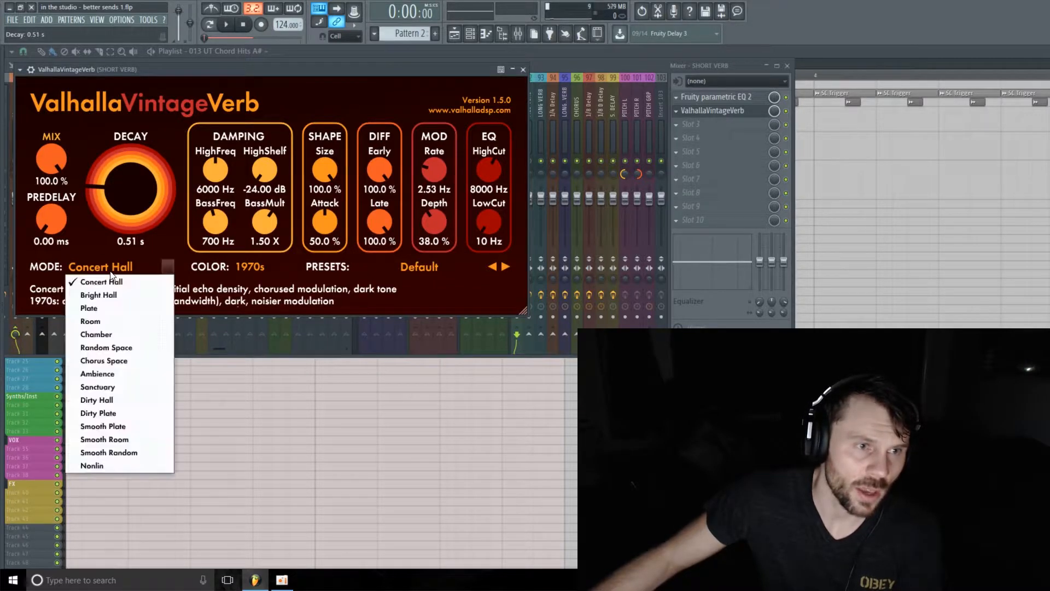
mouse_move(96, 400)
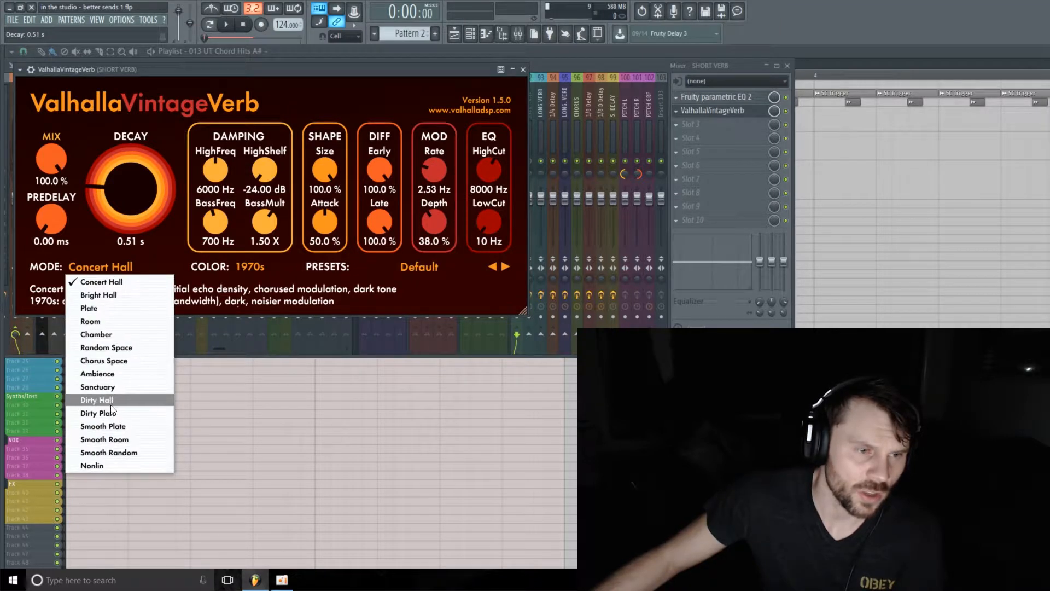
mouse_move(98, 413)
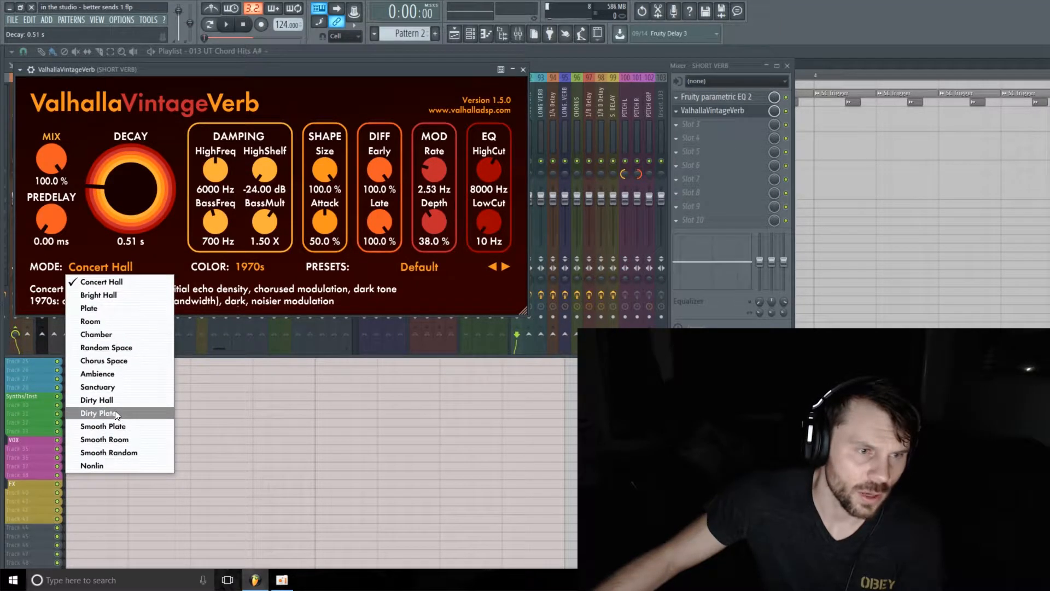
click(98, 412)
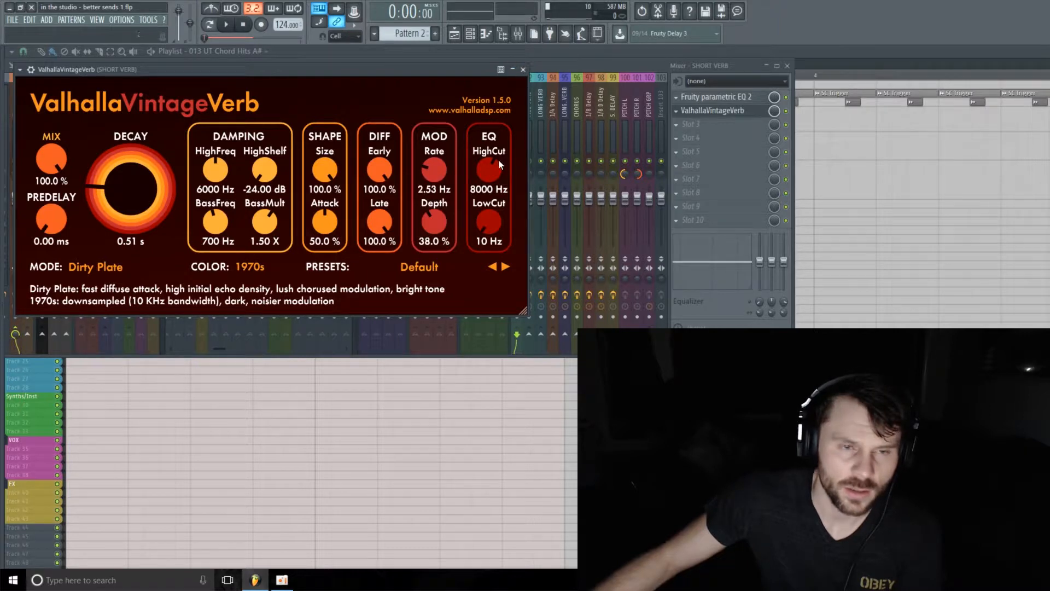
click(522, 69)
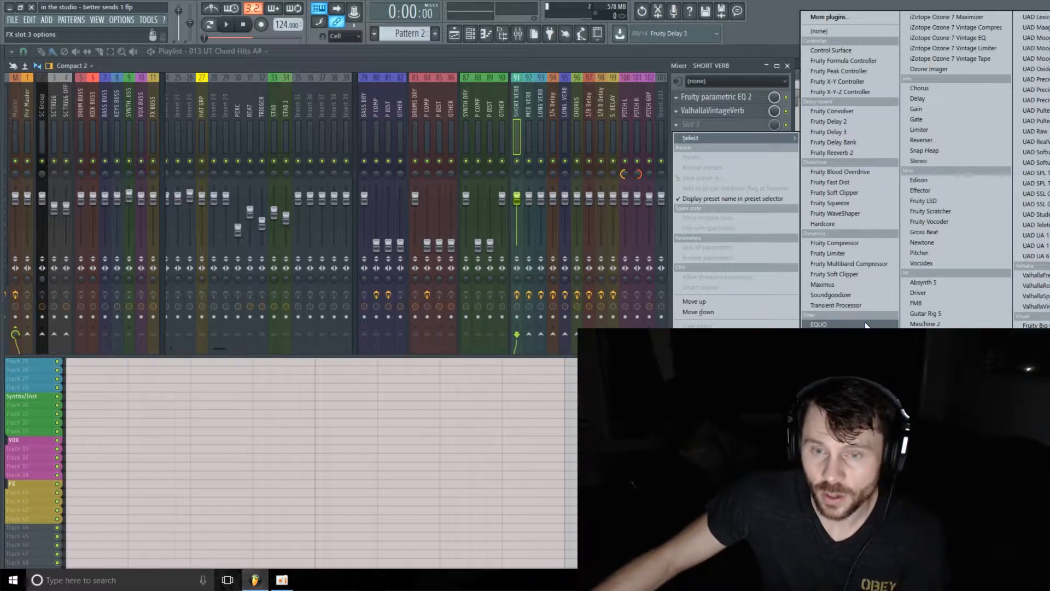
mouse_move(828, 121)
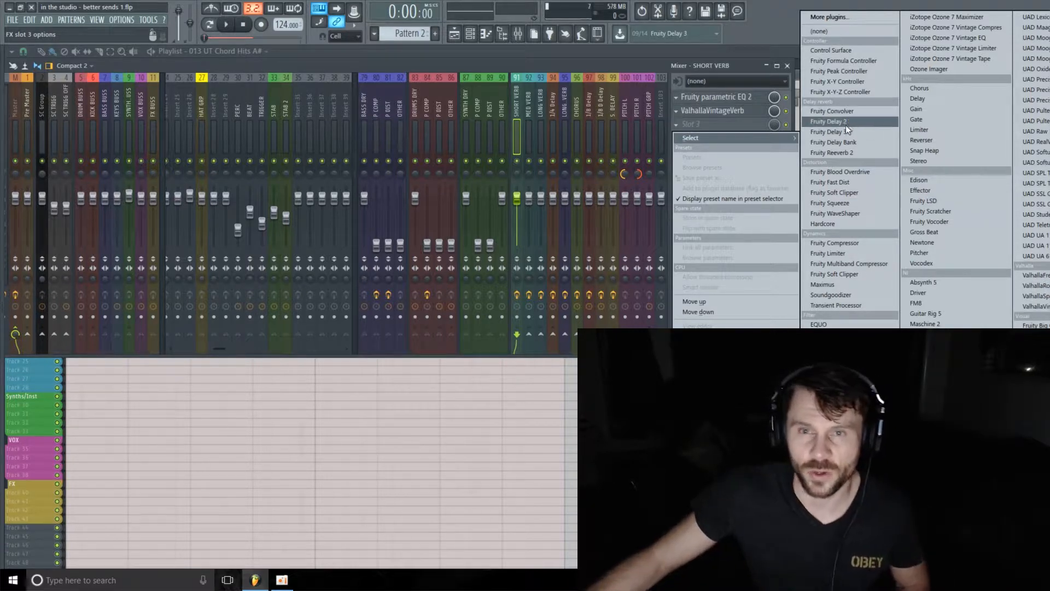
Step: Load Fruity Delay 2 into the third effect slot after the reverb
click(829, 122)
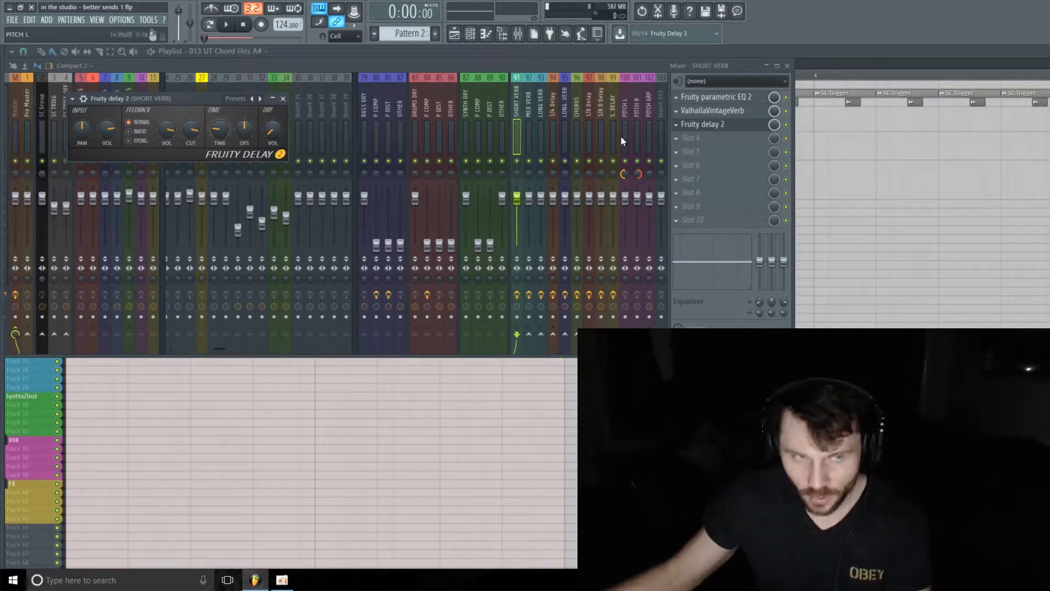
Step: Route the STAB 2 track to the SHORT VERB send and close the delay's settings
click(282, 98)
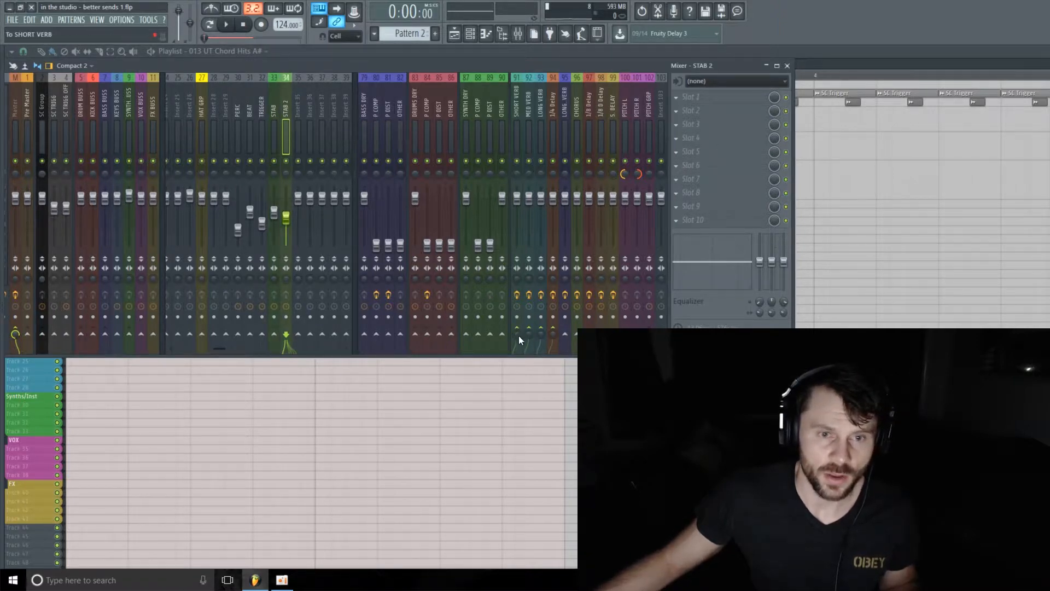
click(225, 25)
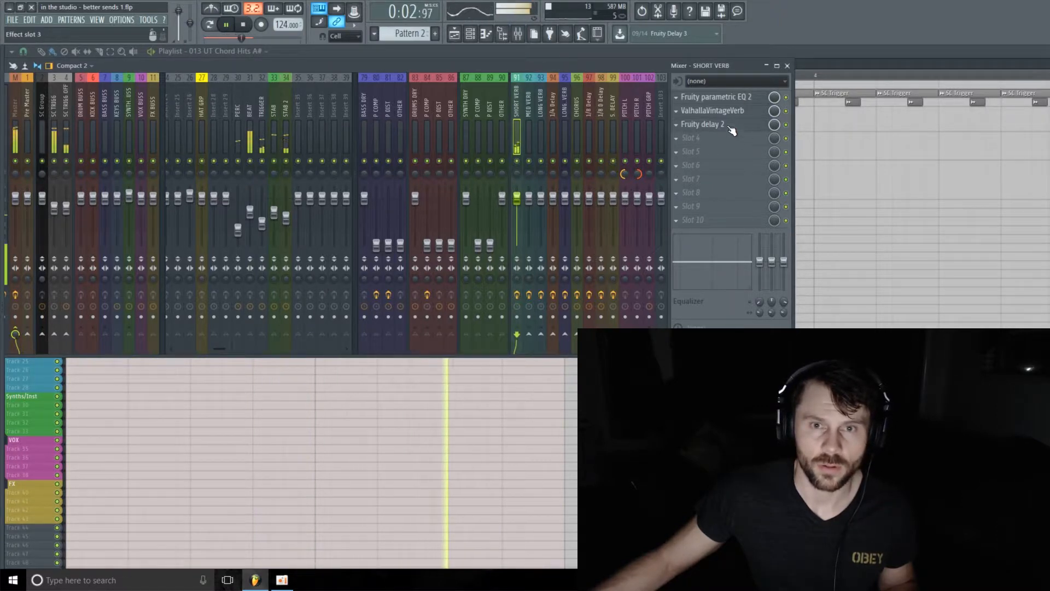
click(702, 124)
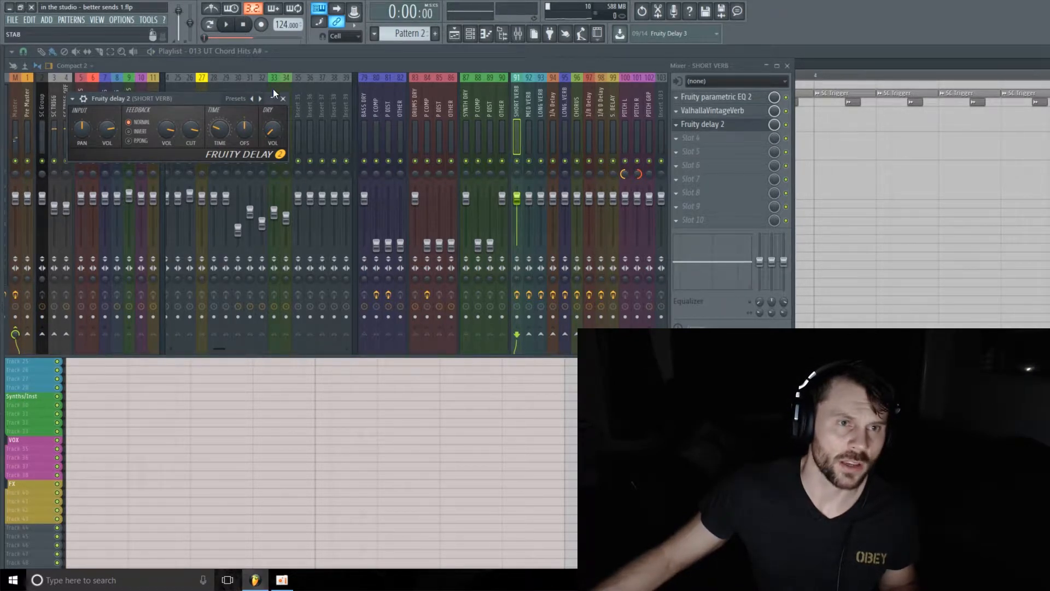
click(225, 25)
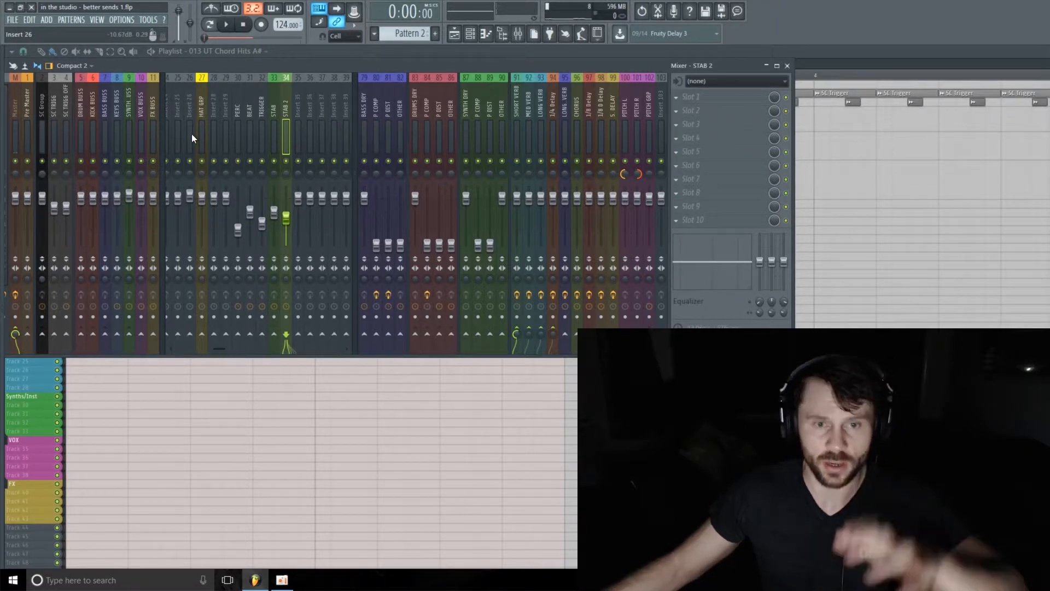
mouse_move(117, 184)
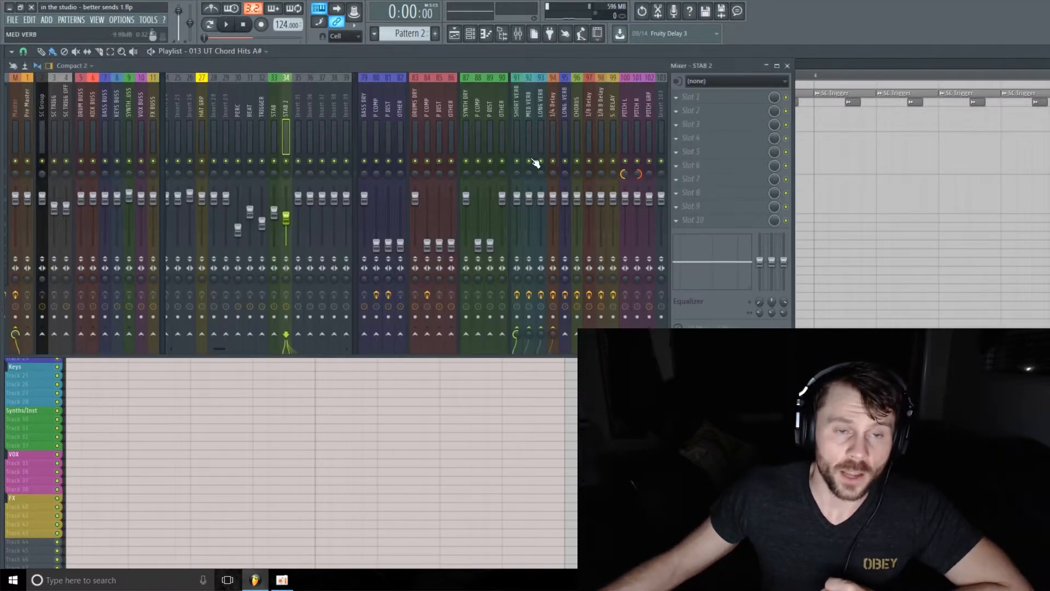
Step: Select the SHORT VERB send and show the plugin list for its empty fourth slot
click(261, 107)
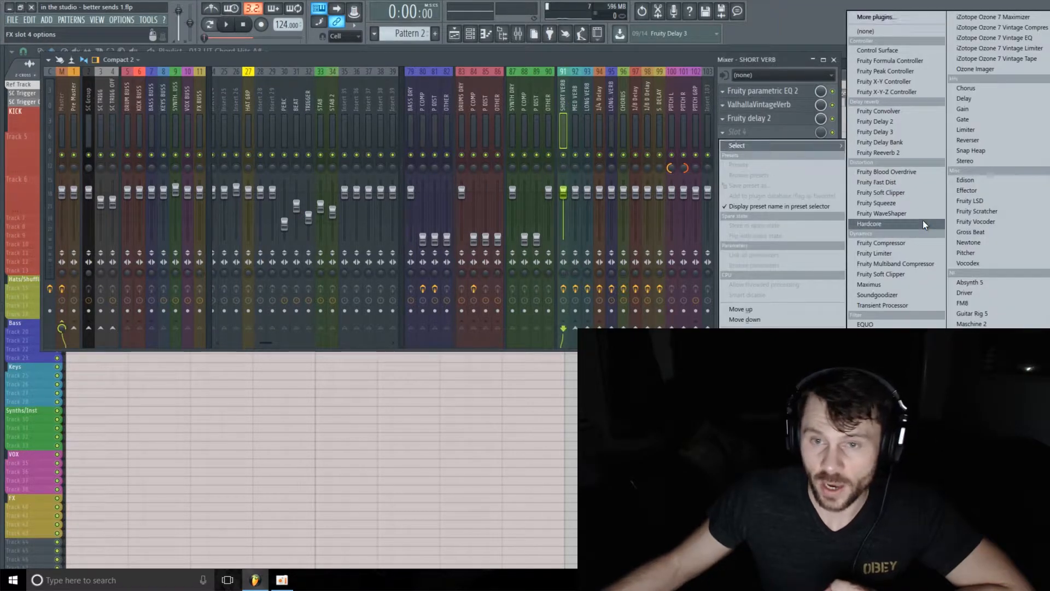
Step: Load Fruity Limiter into the fourth effect slot of the SHORT VERB send
click(874, 253)
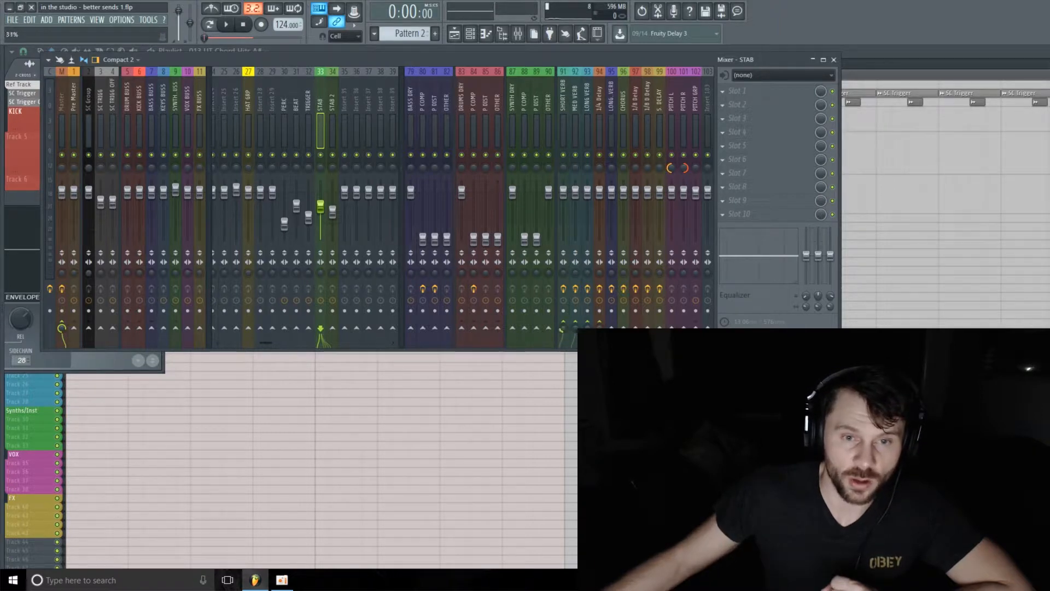
click(225, 25)
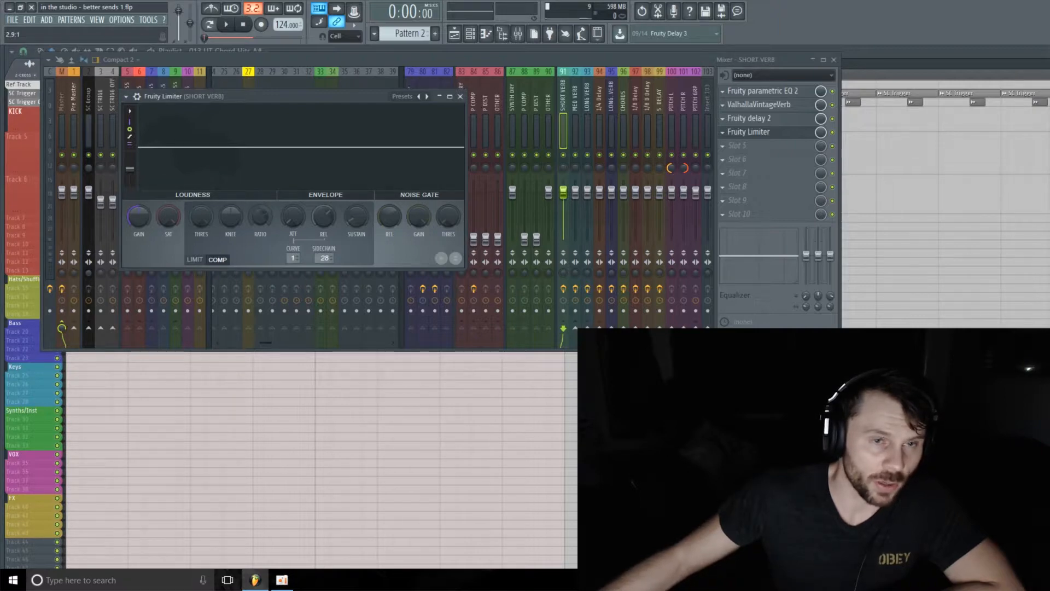
mouse_move(261, 216)
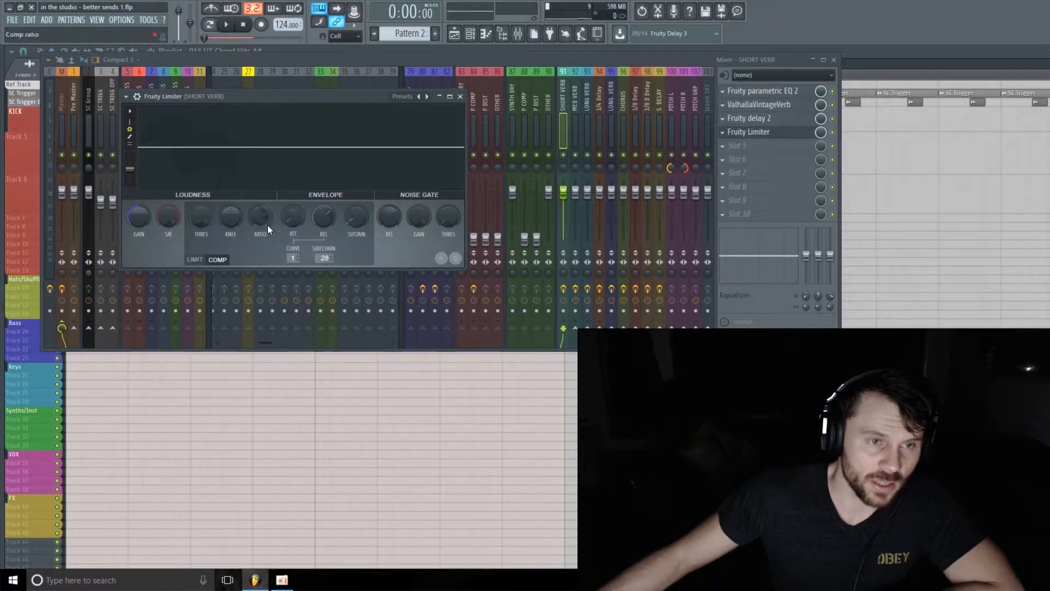
Step: In COMP mode with sidechain input 28, raise the limiter's compression ratio
drag(201, 215, 201, 201)
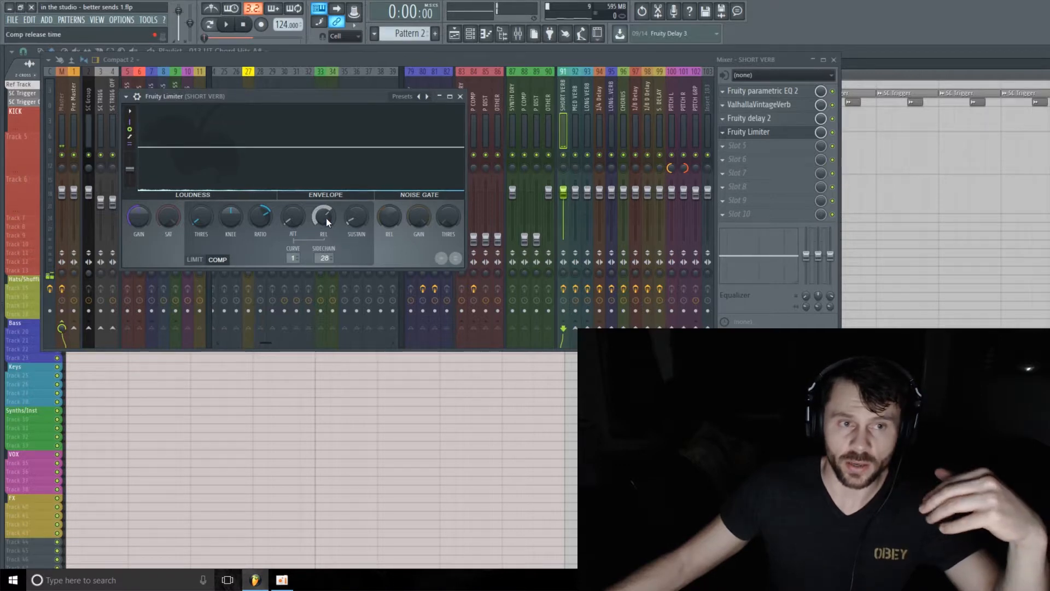
Step: Set the compressor's release time and return to the Playlist arrangement
drag(324, 215, 324, 202)
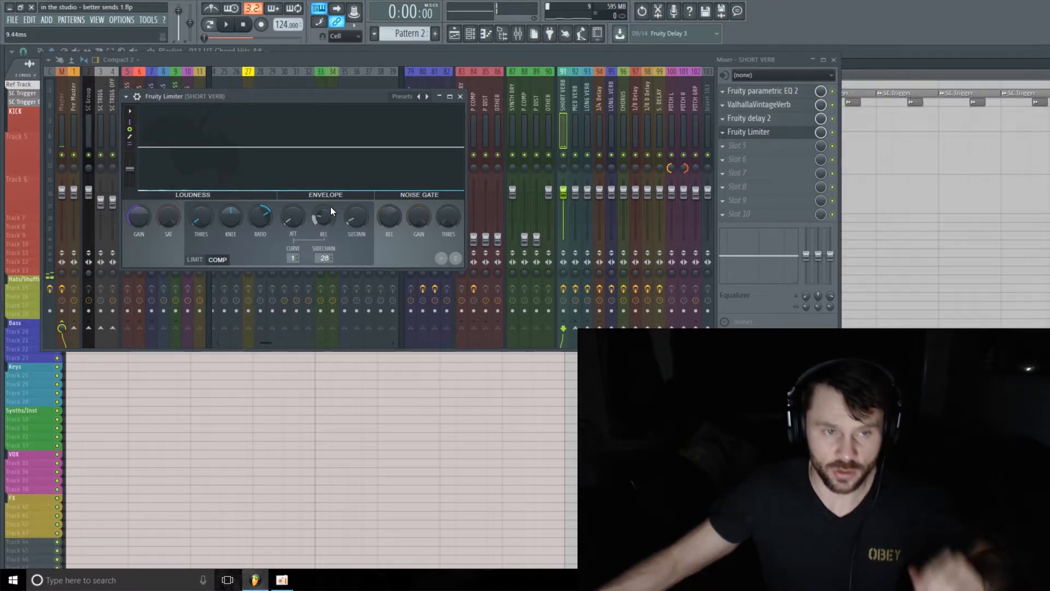
click(226, 25)
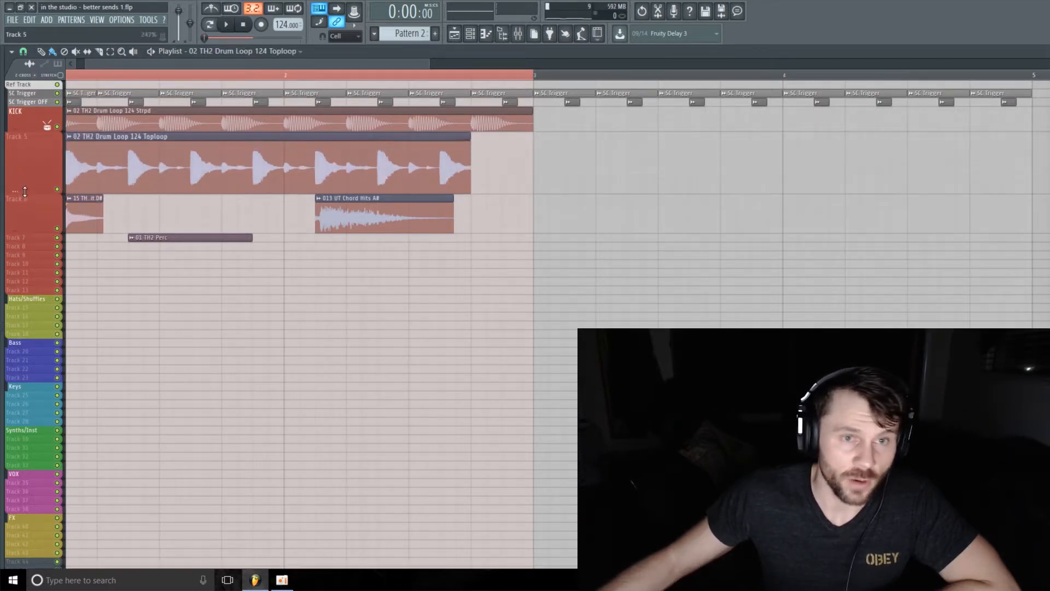
Step: Play back the drum loops and stabs, then reopen the mixer on SHORT VERB
click(518, 34)
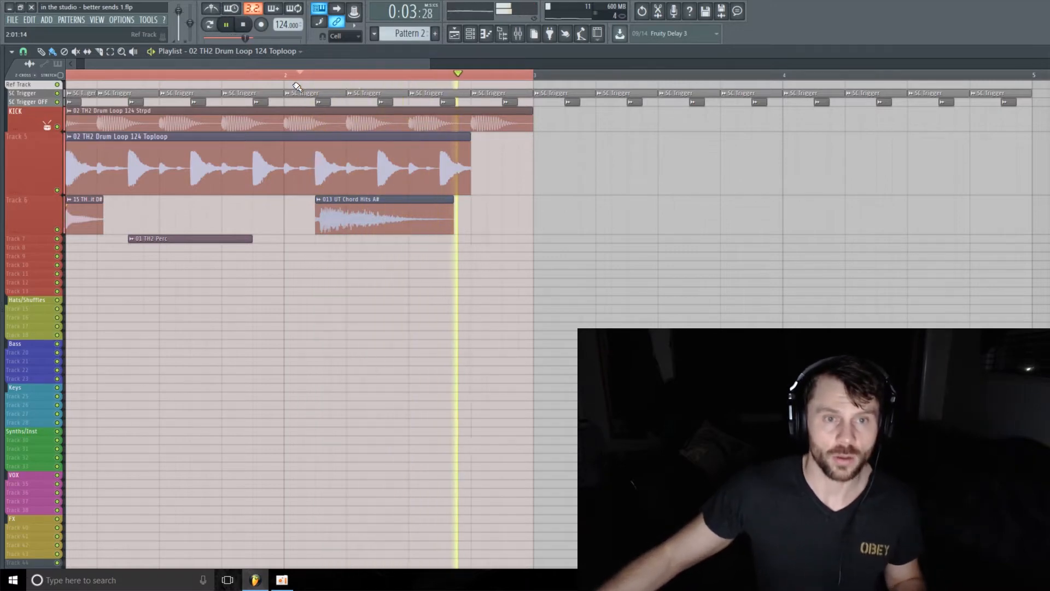
click(218, 74)
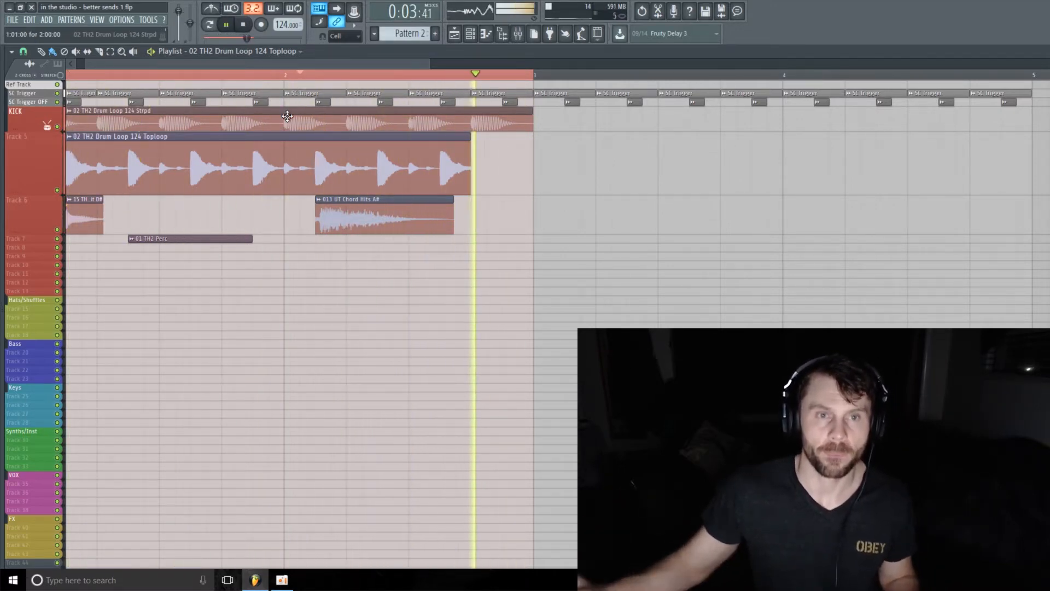
click(242, 25)
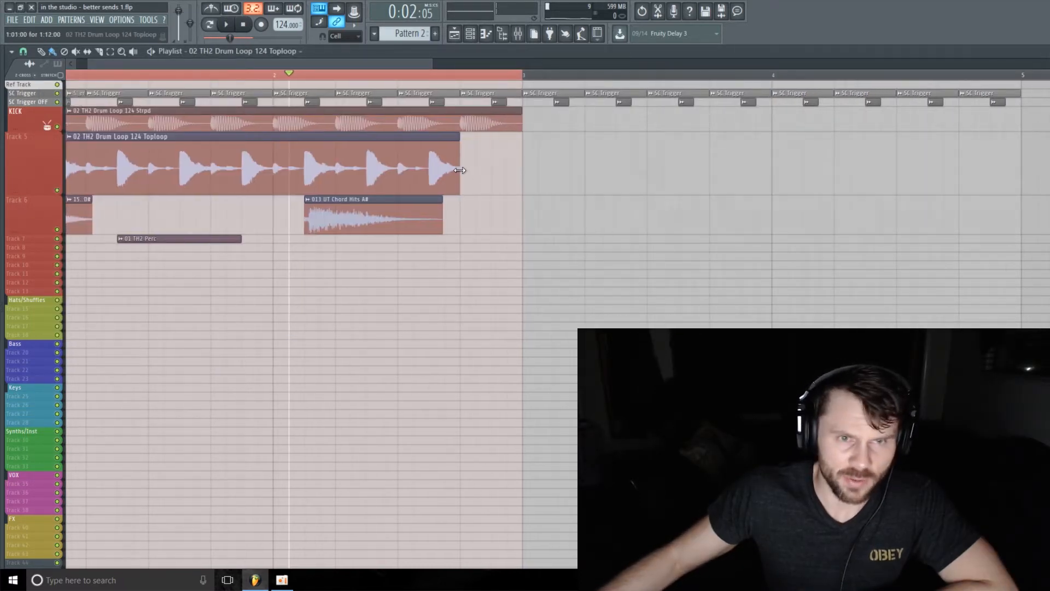
drag(460, 170, 416, 169)
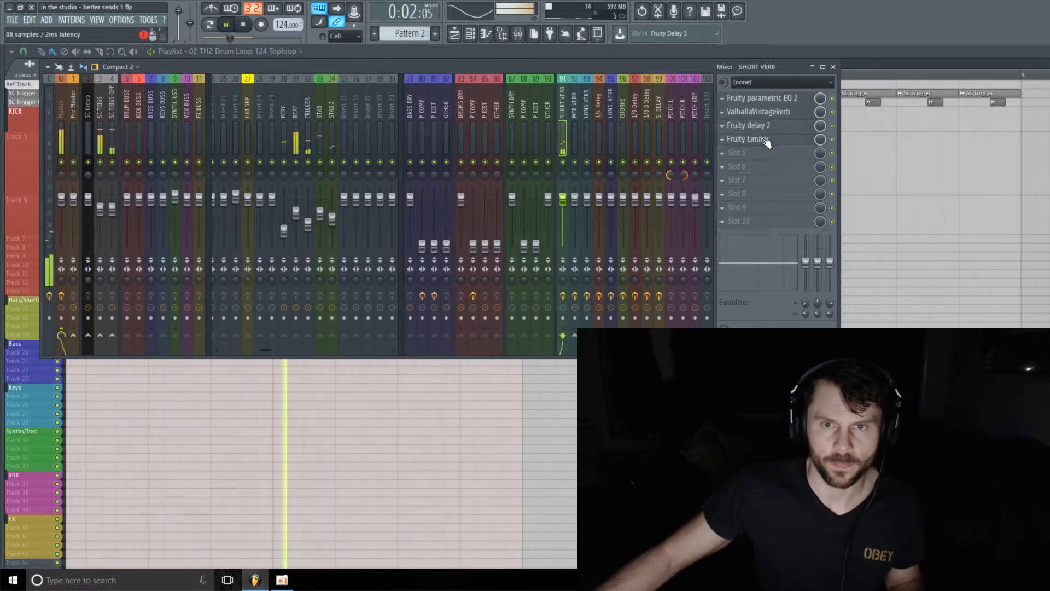
Step: Bring up the Fruity Limiter's window from the SHORT VERB insert's effect slot
click(747, 138)
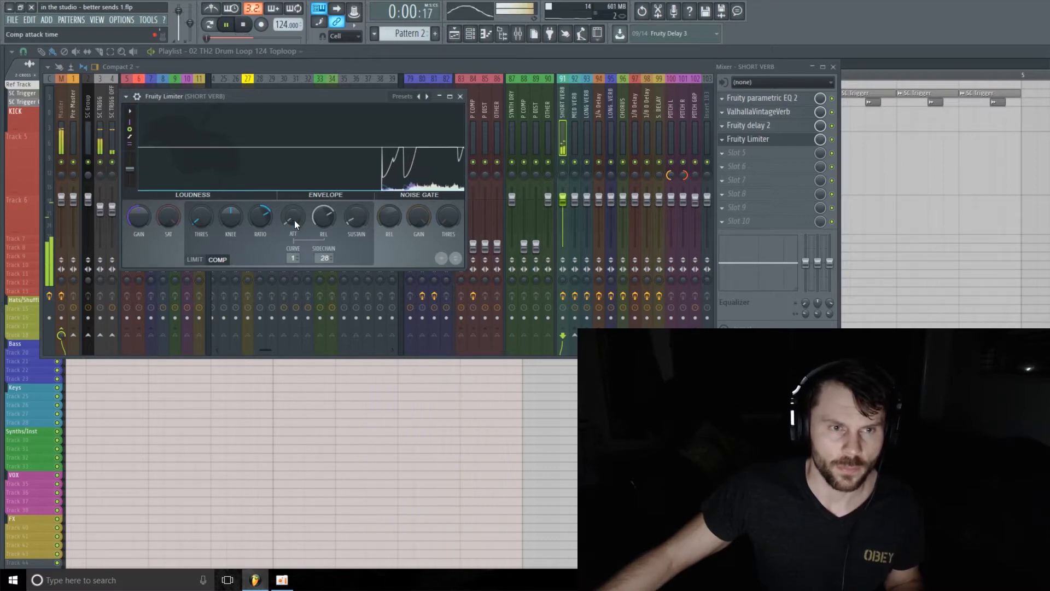